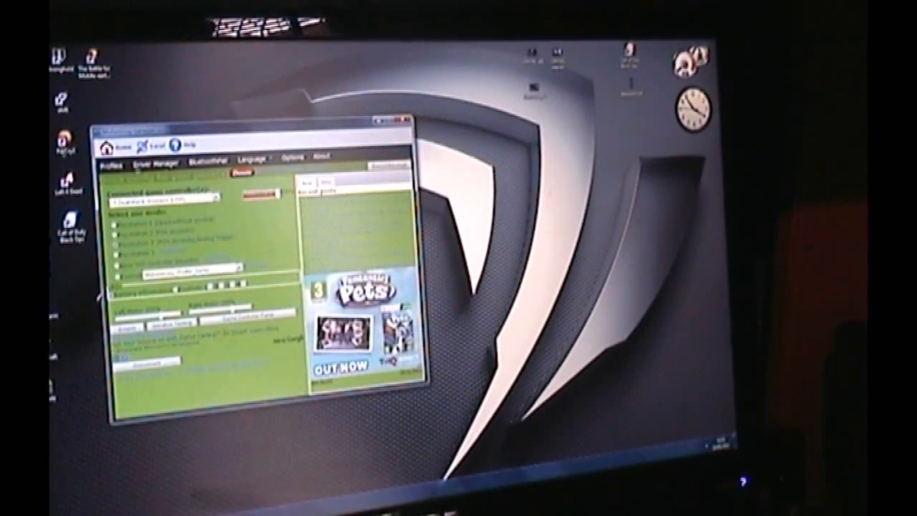
Close the MotioninJoy DS3 Tool window, returning to the Windows desktop.
click(403, 126)
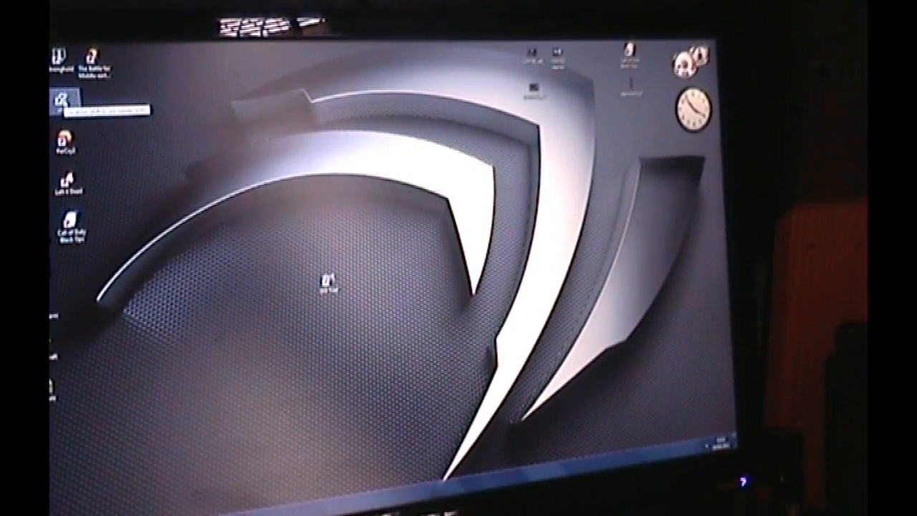
Launch the program from the second shortcut in the desktop's left icon column.
click(63, 100)
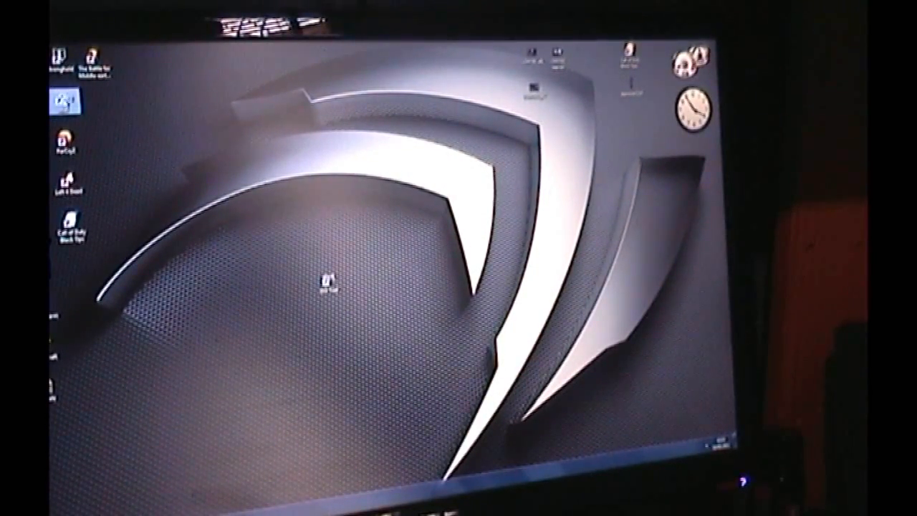